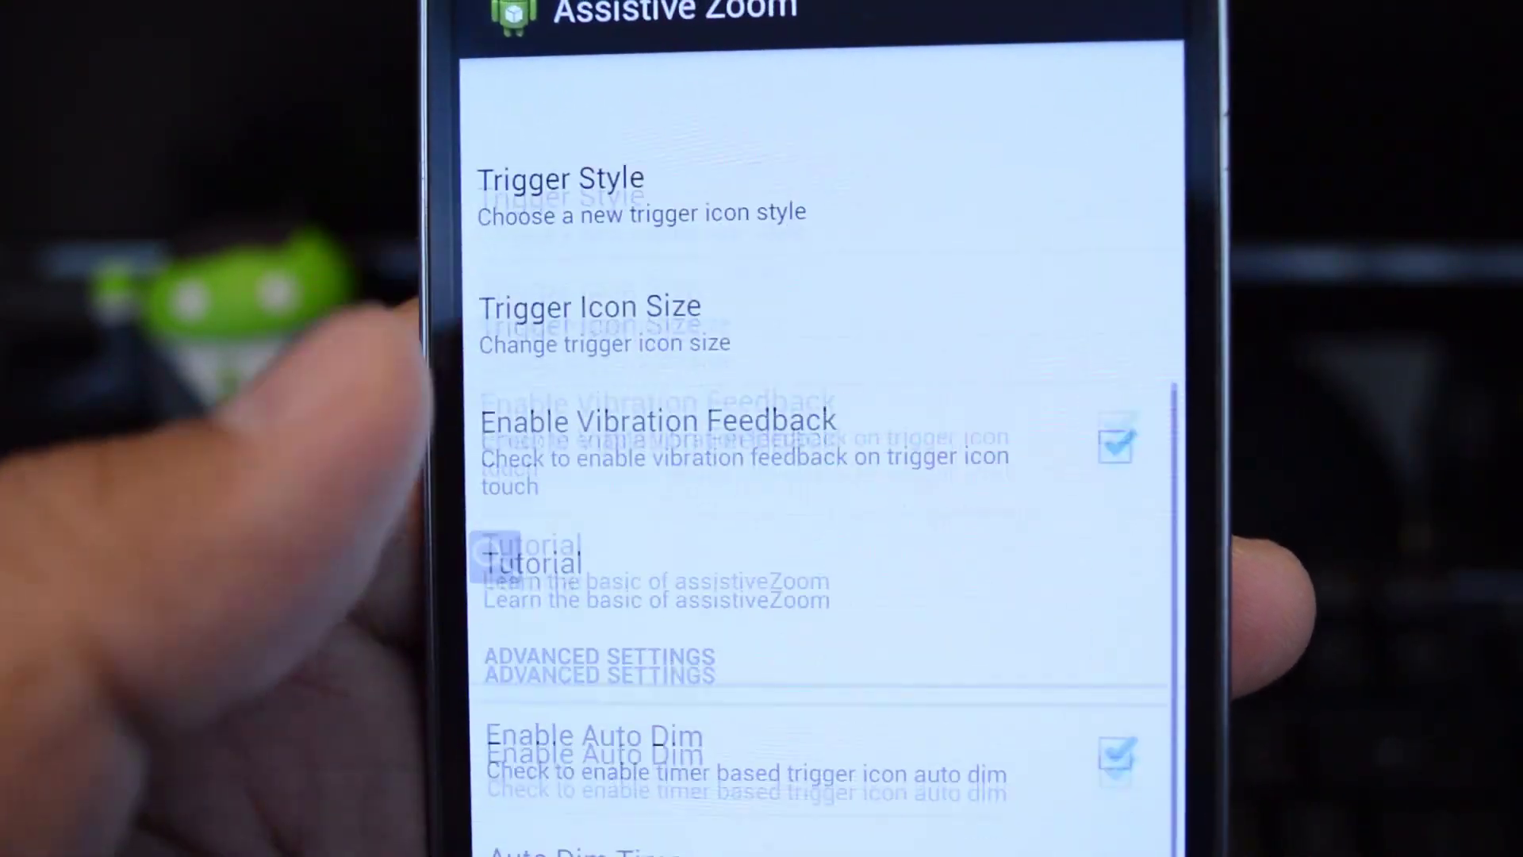
# - Reach Advanced Settings and bring up the Auto Dim Timer delay choices, currently 5s
pyautogui.scroll(-3)
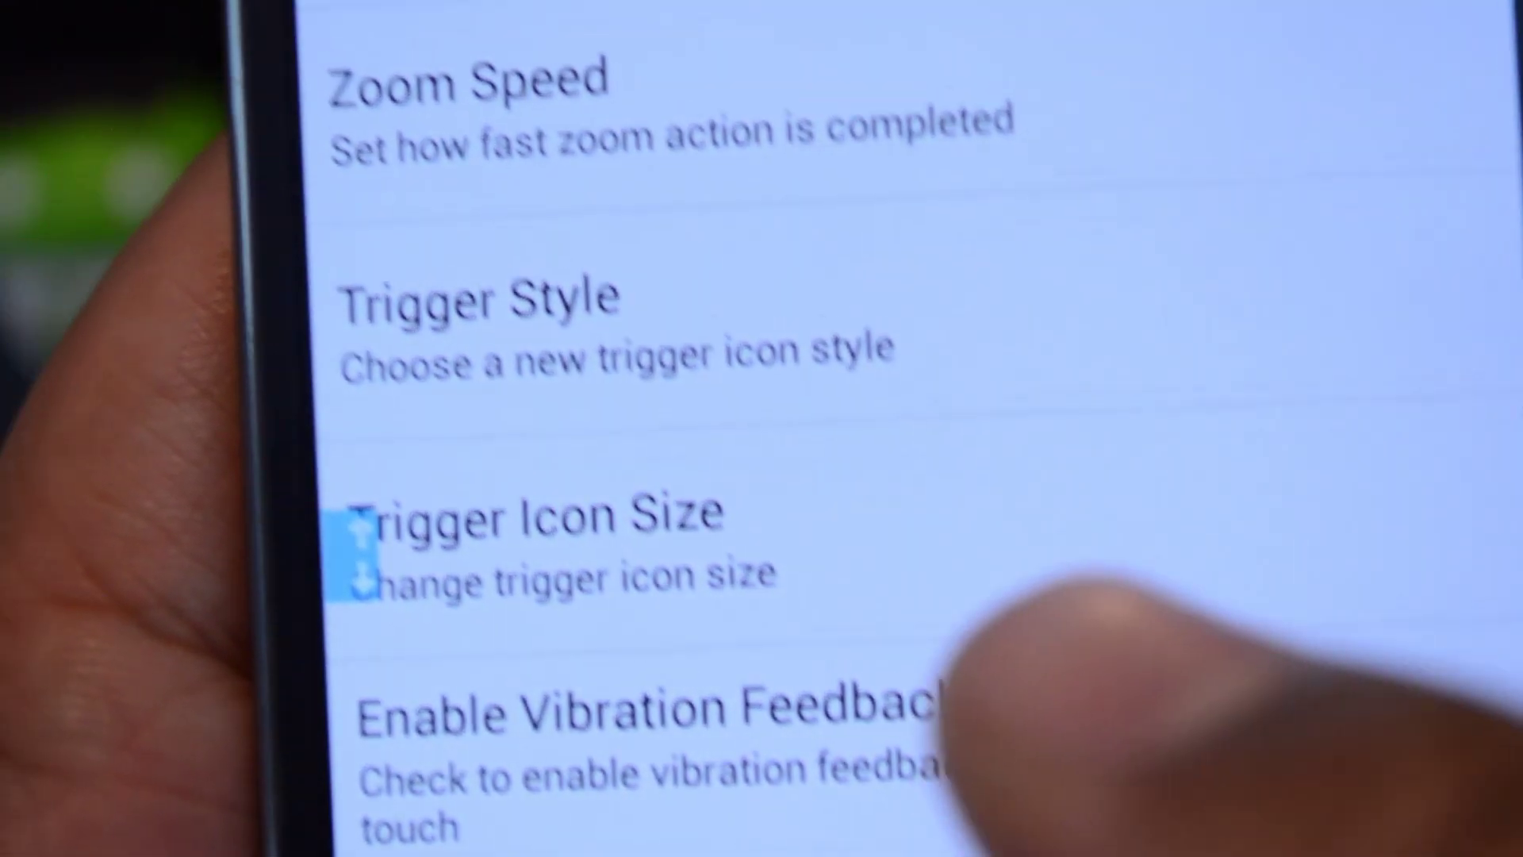
pyautogui.click(473, 308)
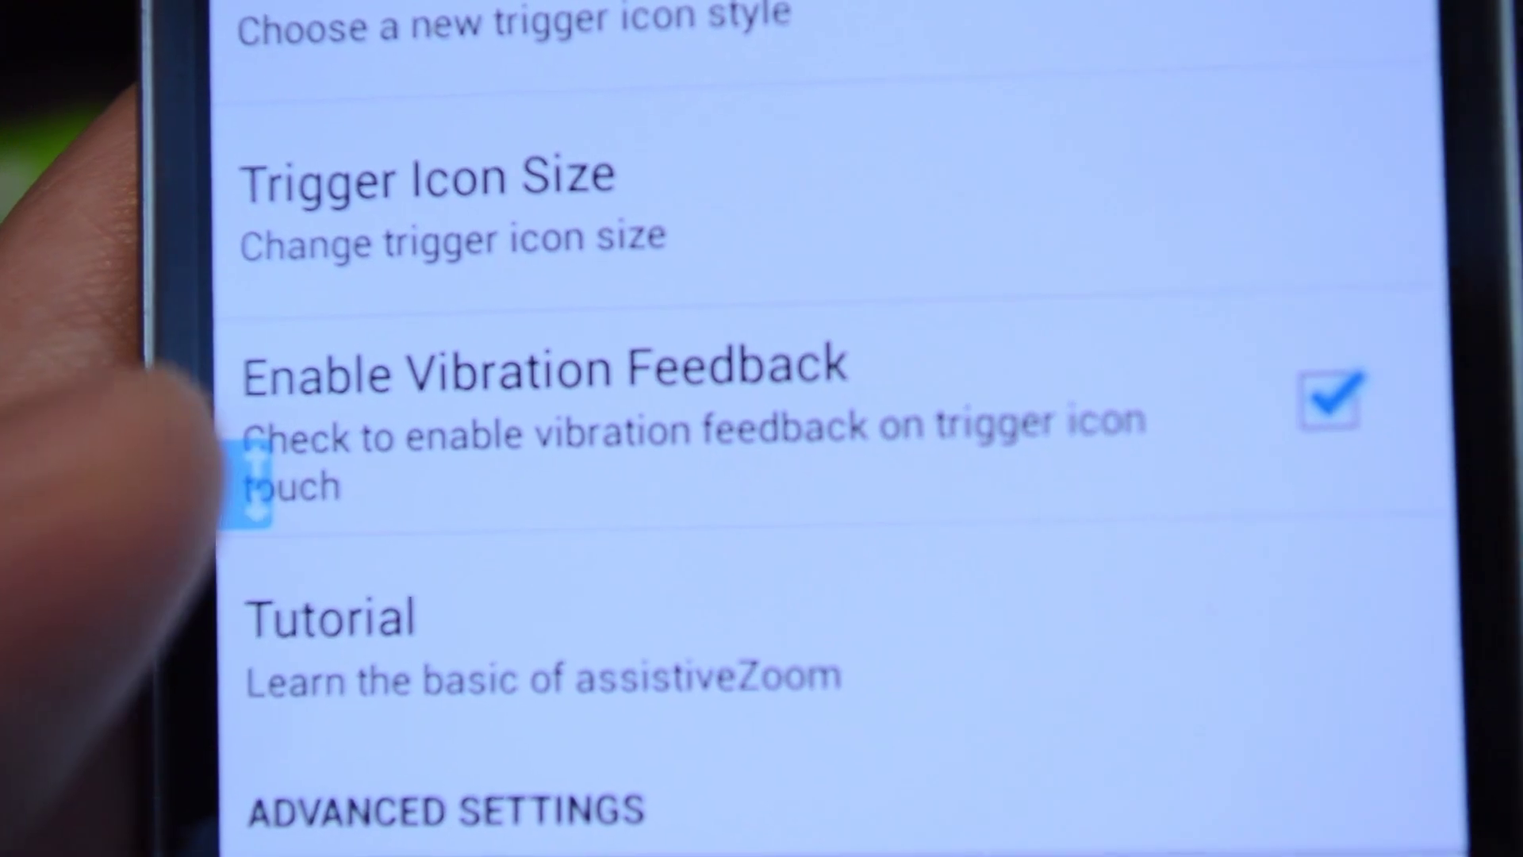
pyautogui.scroll(-3)
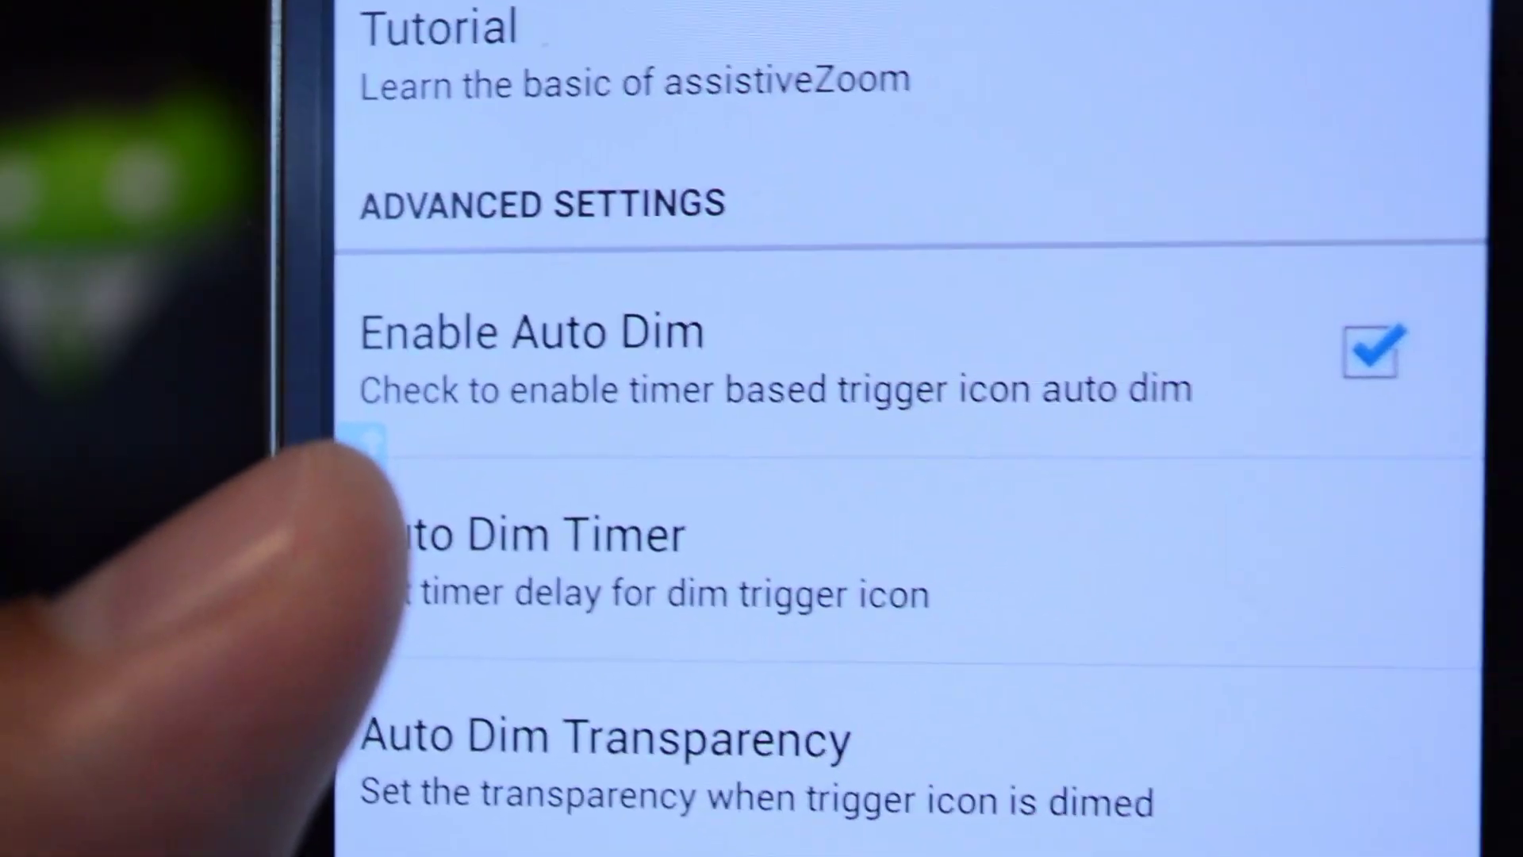
pyautogui.click(501, 536)
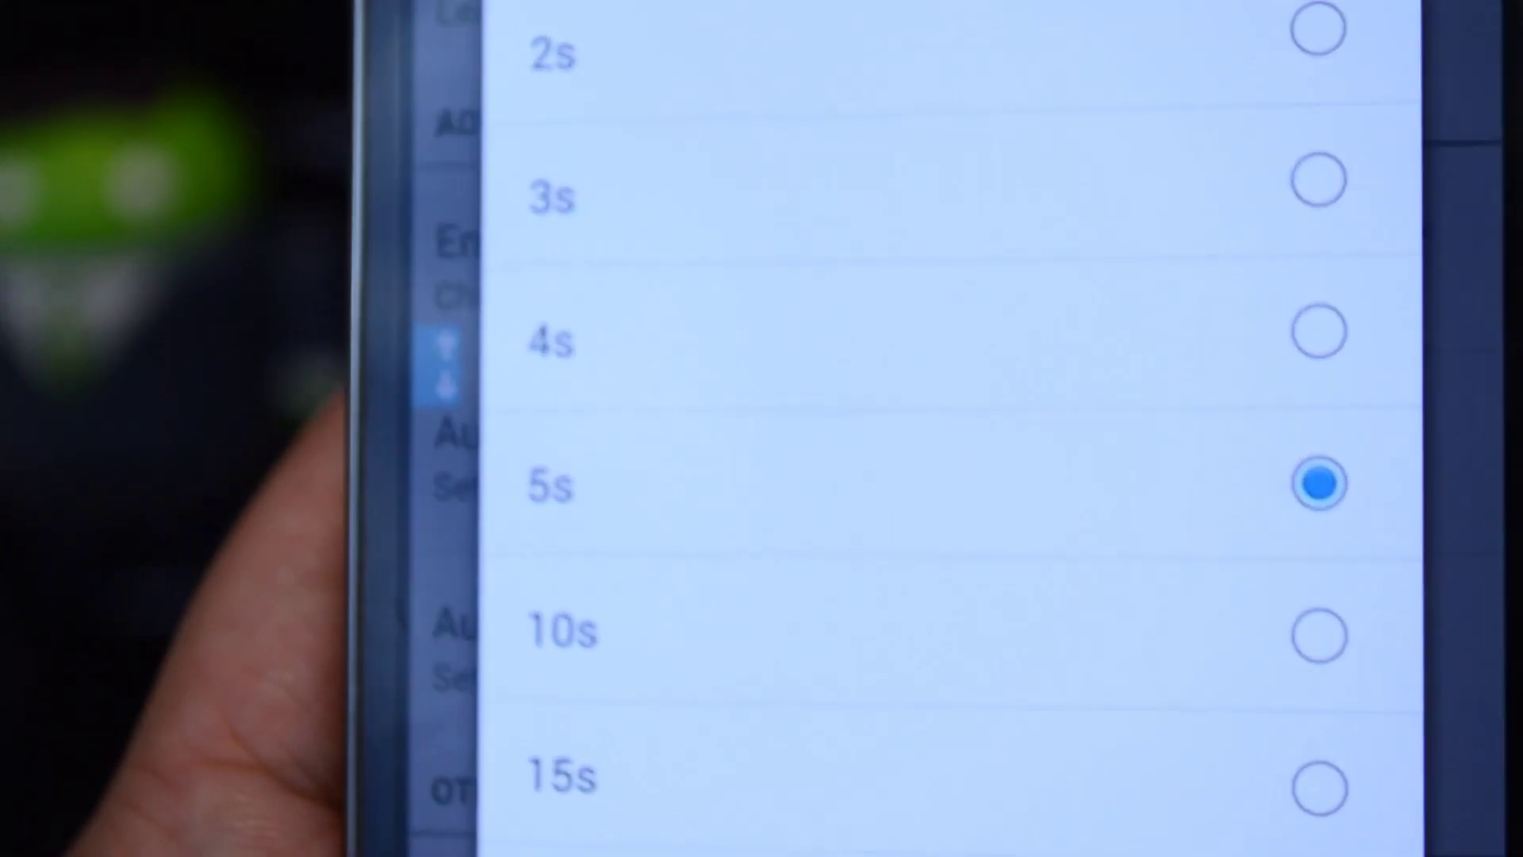